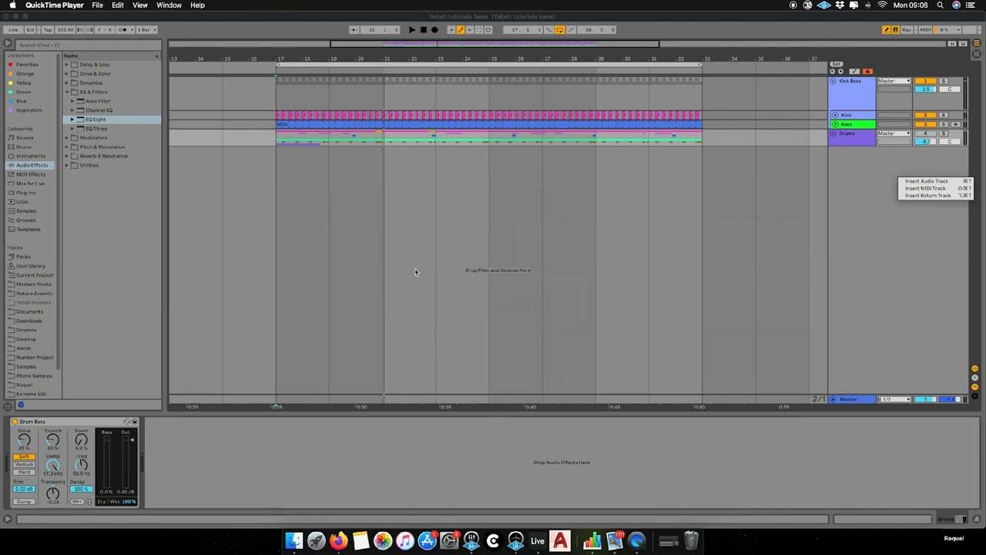
# Insert a new empty MIDI track below the existing tracks in the arrangement
pyautogui.click(838, 174)
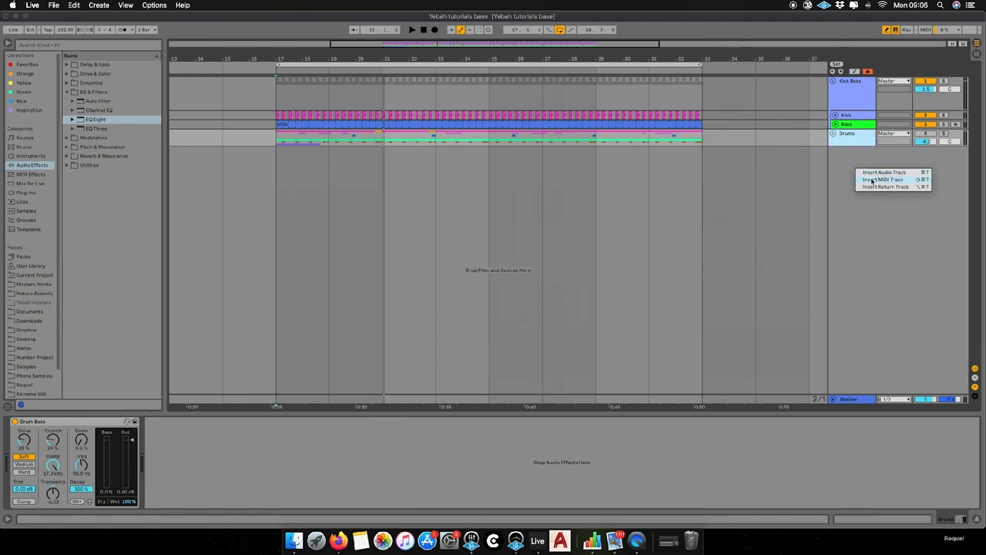
pyautogui.click(884, 179)
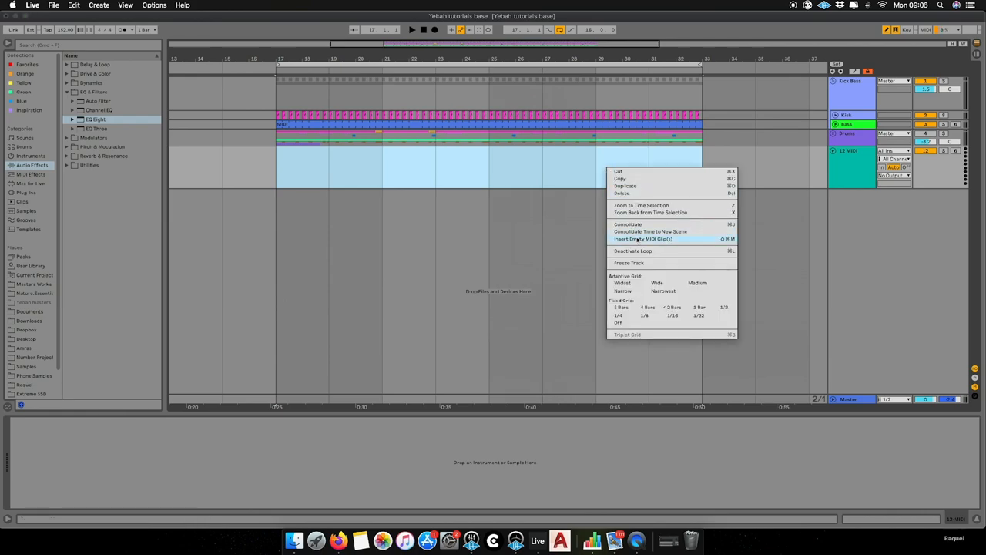
# Create an empty MIDI clip over the selected range on the new track
pyautogui.click(643, 238)
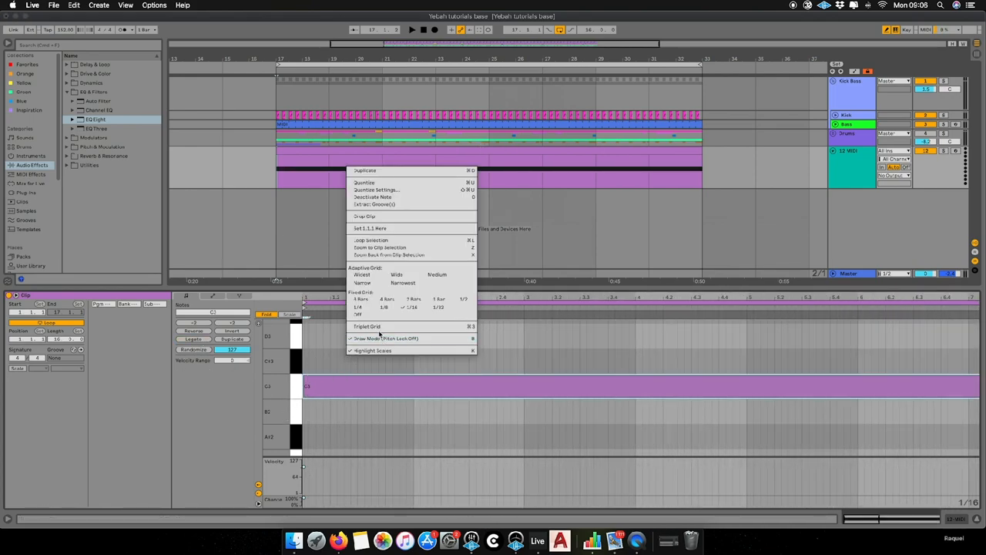
pyautogui.moveTo(376, 204)
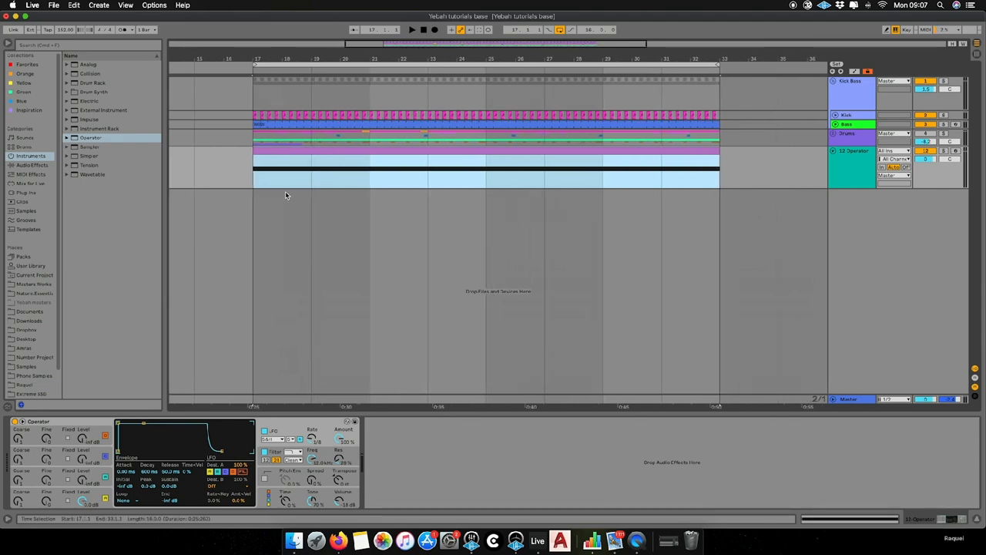
pyautogui.moveTo(364, 164)
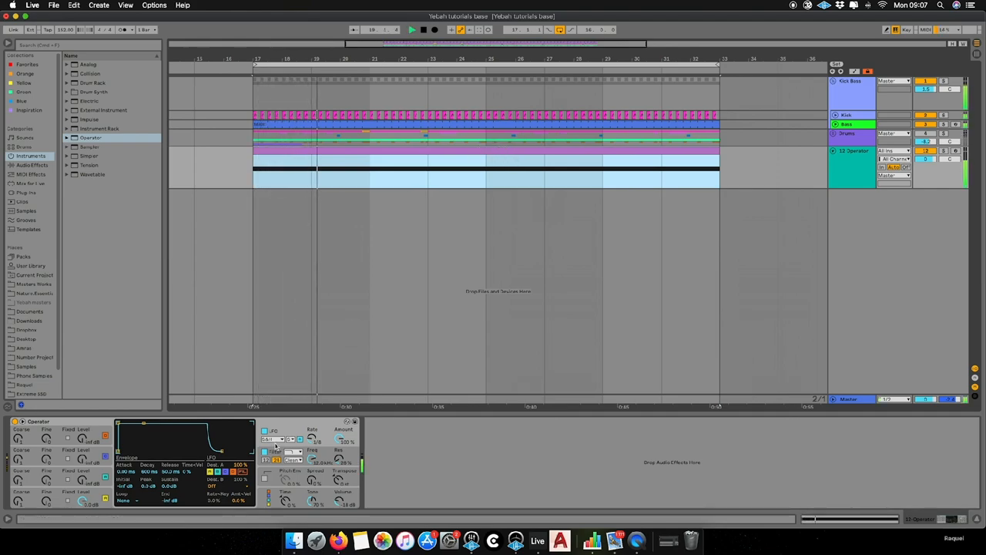
# Reshape Operator's oscillator A volume envelope toward a quick decaying curve
pyautogui.click(422, 29)
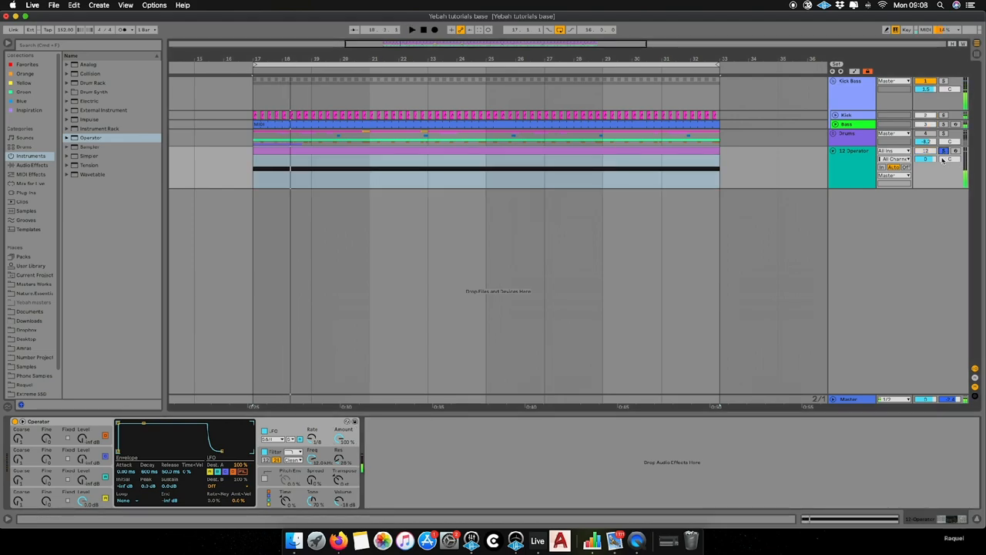
pyautogui.click(411, 29)
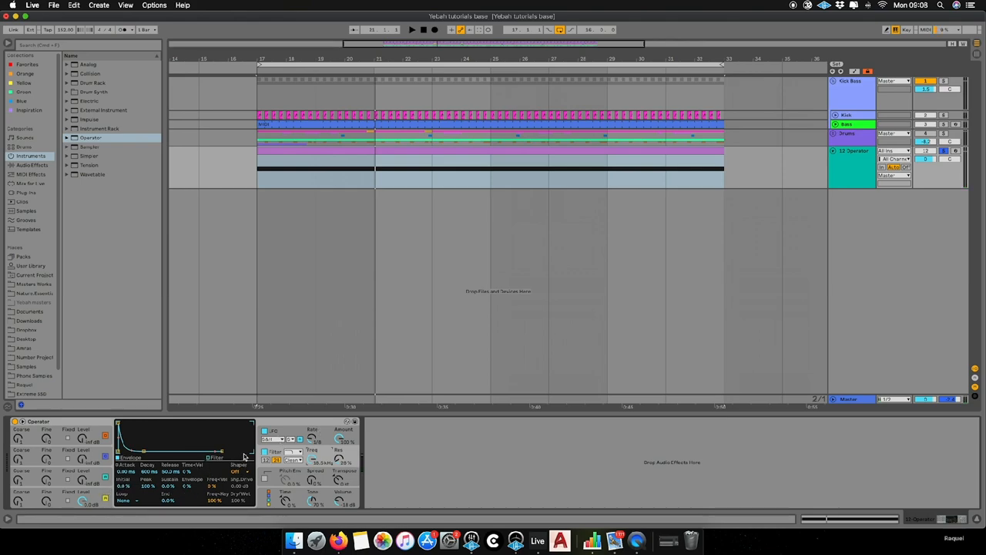
# Set Operator's oscillator to a plain sine wave via the waveform and harmonics view
pyautogui.click(216, 457)
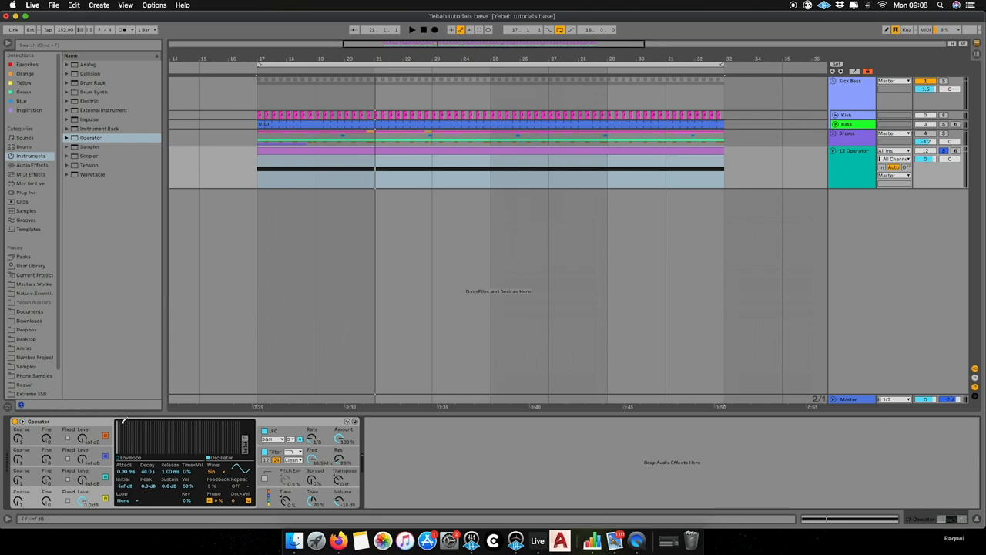
pyautogui.click(214, 471)
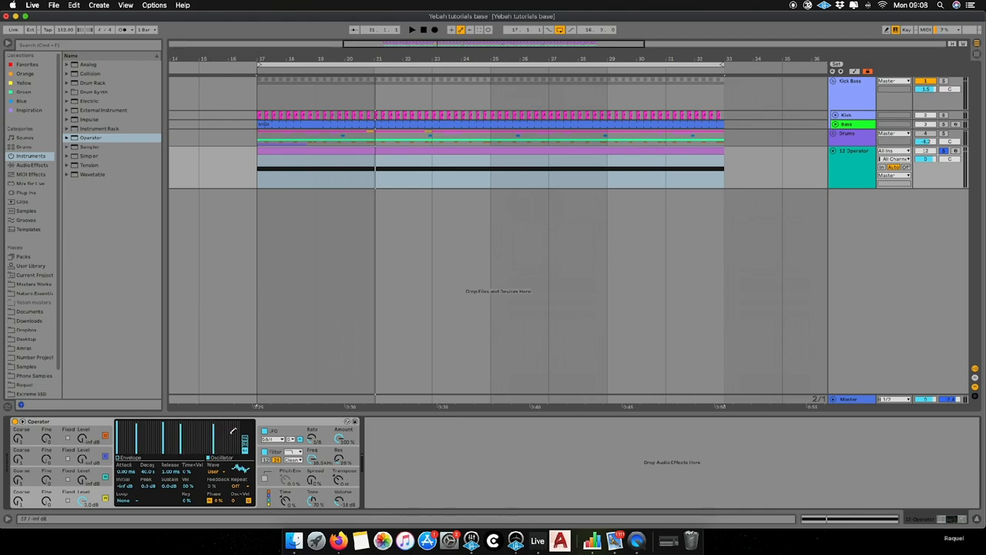
pyautogui.click(411, 29)
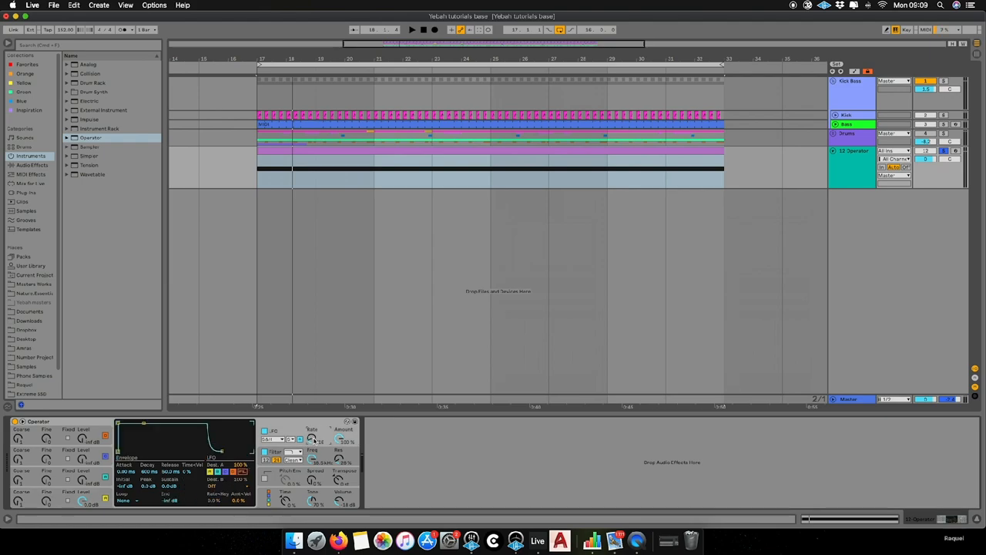
# Flatten Operator's envelope so the tone sustains at full level instead of decaying
pyautogui.click(411, 30)
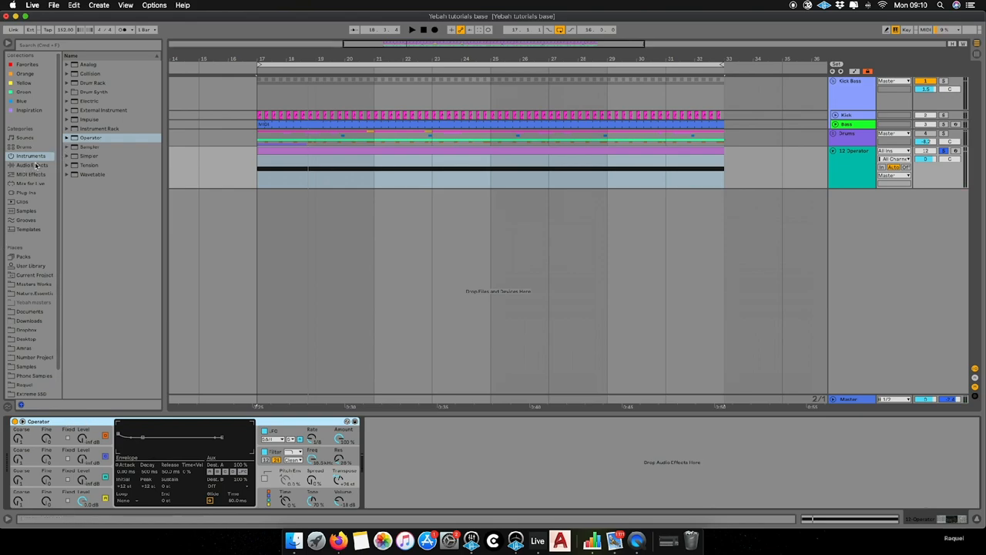
# Browse Audio Effects and expand the folder holding the delay and reverb devices
pyautogui.click(31, 165)
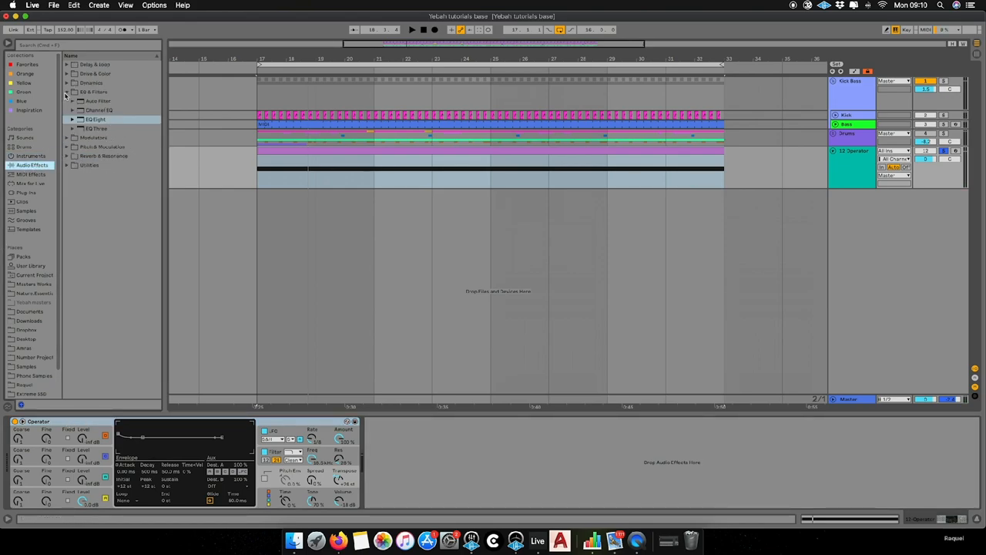
pyautogui.click(92, 65)
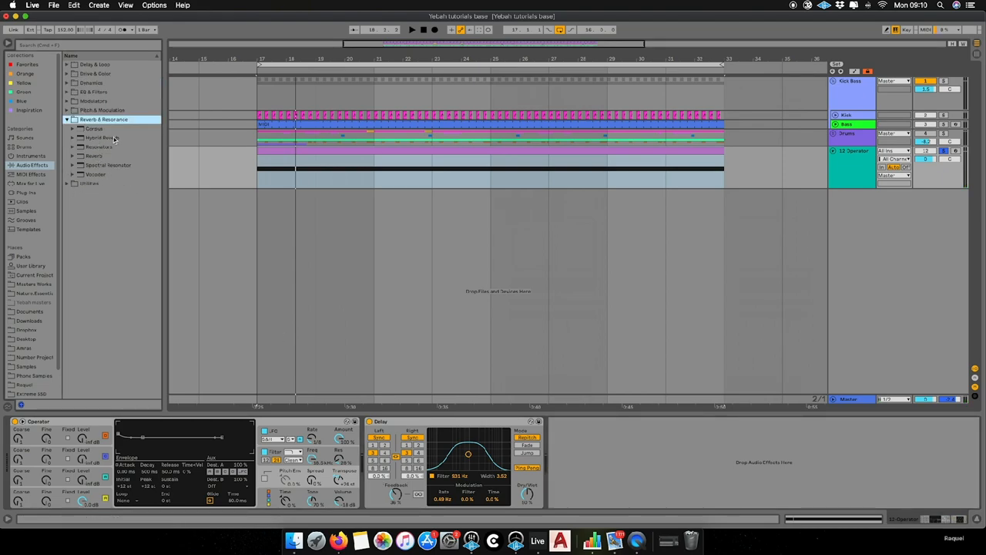
# Load Hybrid Reverb after Operator in place of the Delay
pyautogui.doubleClick(100, 137)
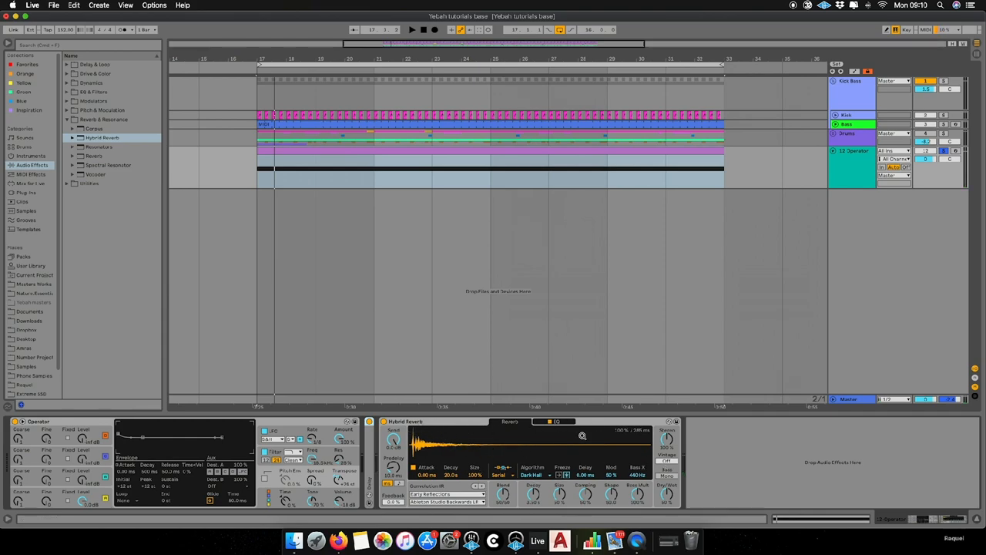
pyautogui.click(411, 30)
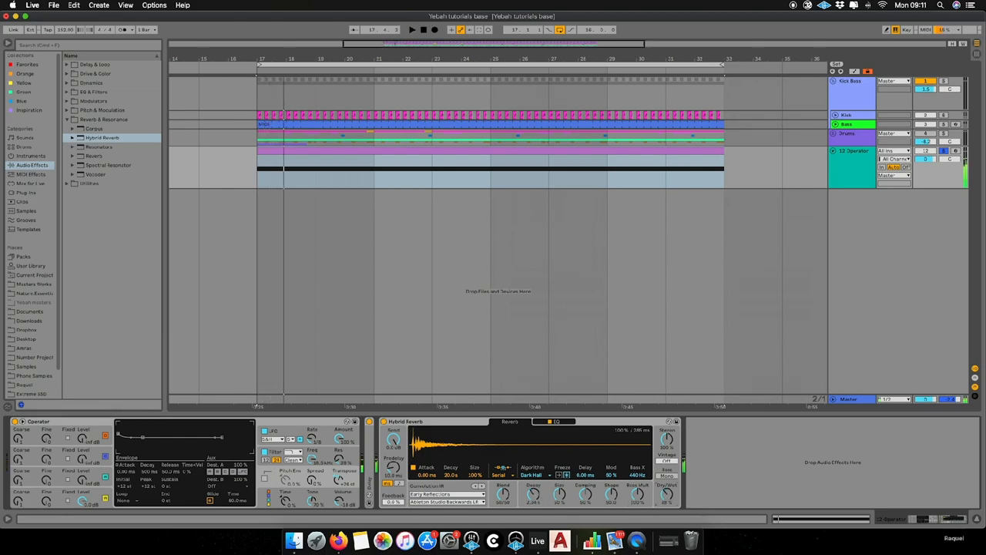
# Add EQ Eight from EQ & Filters between Operator and Hybrid Reverb
pyautogui.click(411, 30)
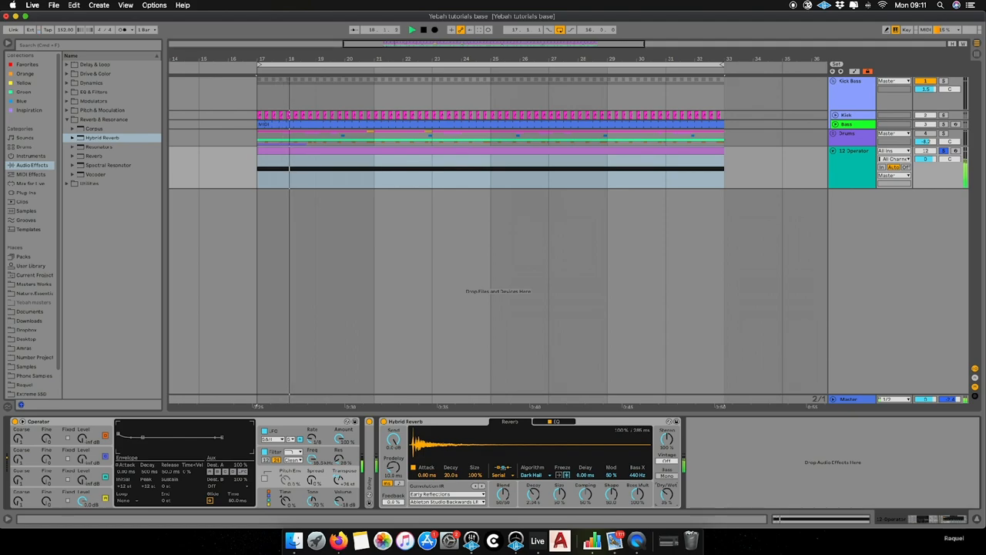
pyautogui.click(31, 173)
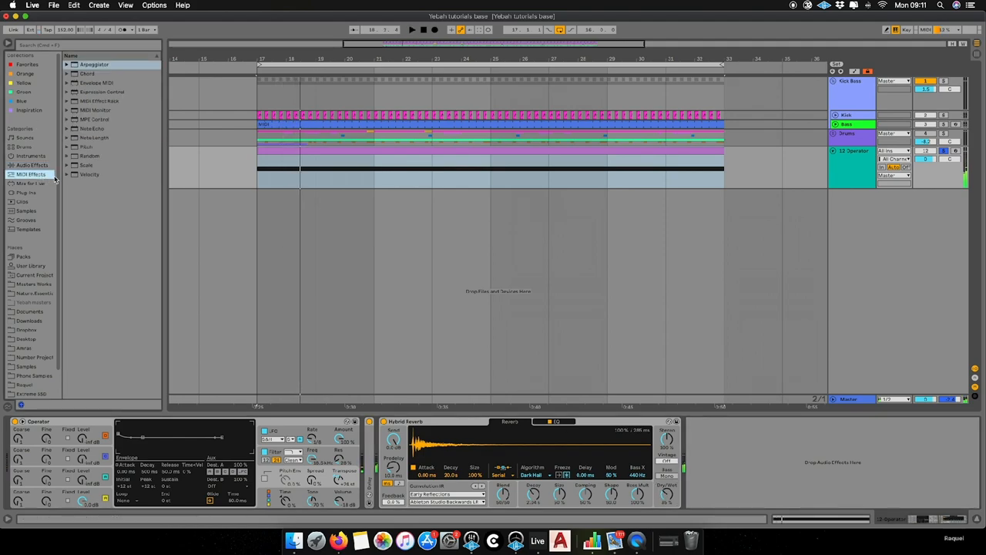
pyautogui.click(30, 165)
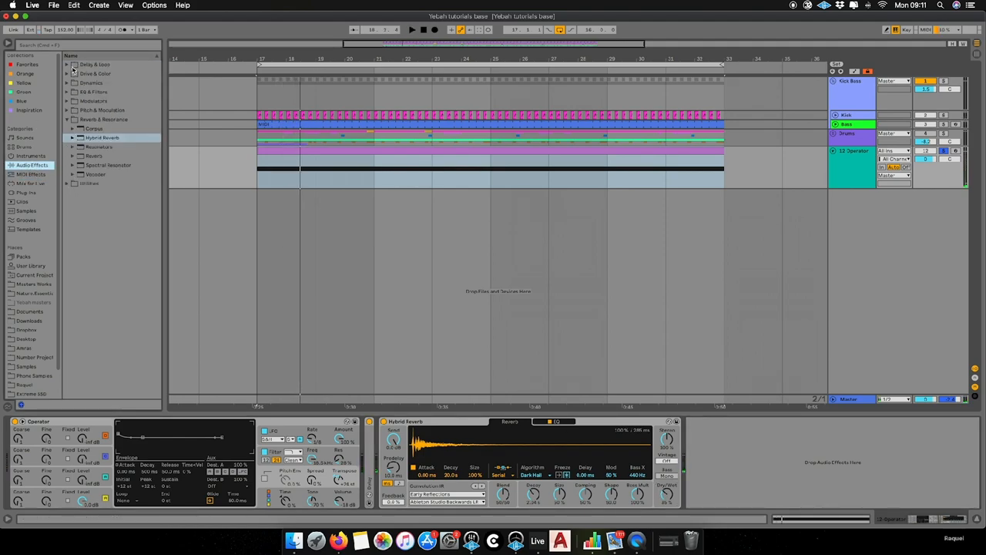
pyautogui.click(66, 92)
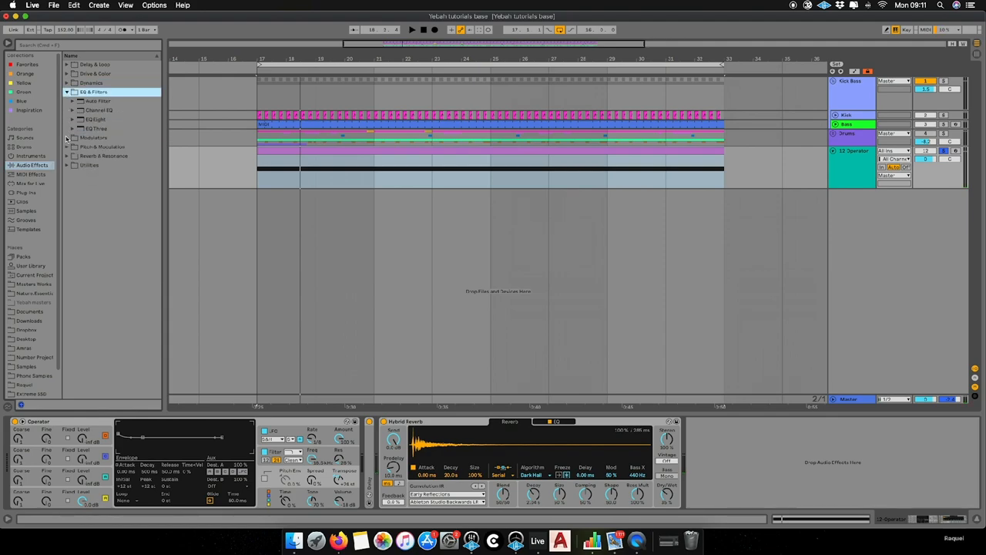
pyautogui.click(95, 120)
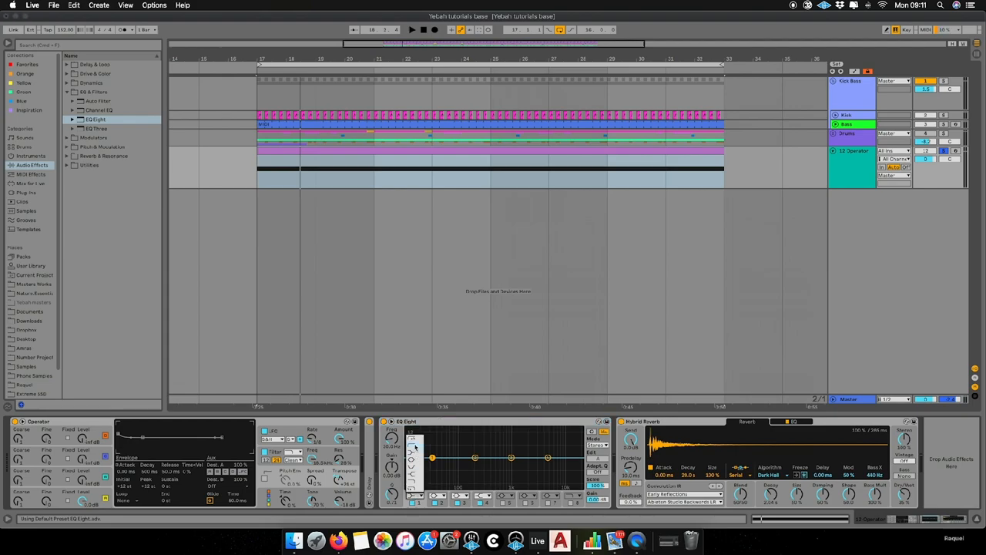
# Remove EQ Eight and shape Operator's own filter curve instead
pyautogui.moveTo(432, 456); pyautogui.dragTo(463, 464)
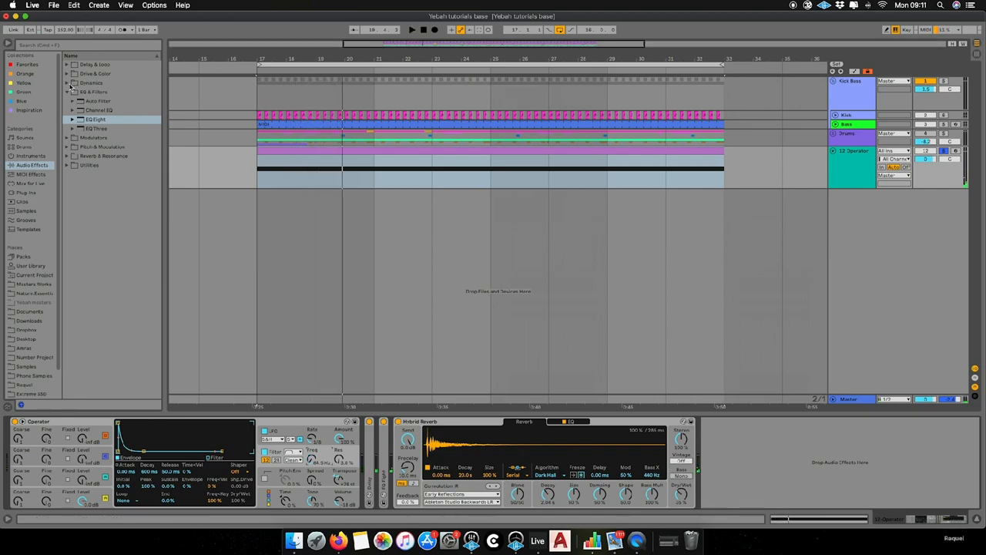
# Add a Compressor from Dynamics after Hybrid Reverb at the chain's end
pyautogui.click(72, 83)
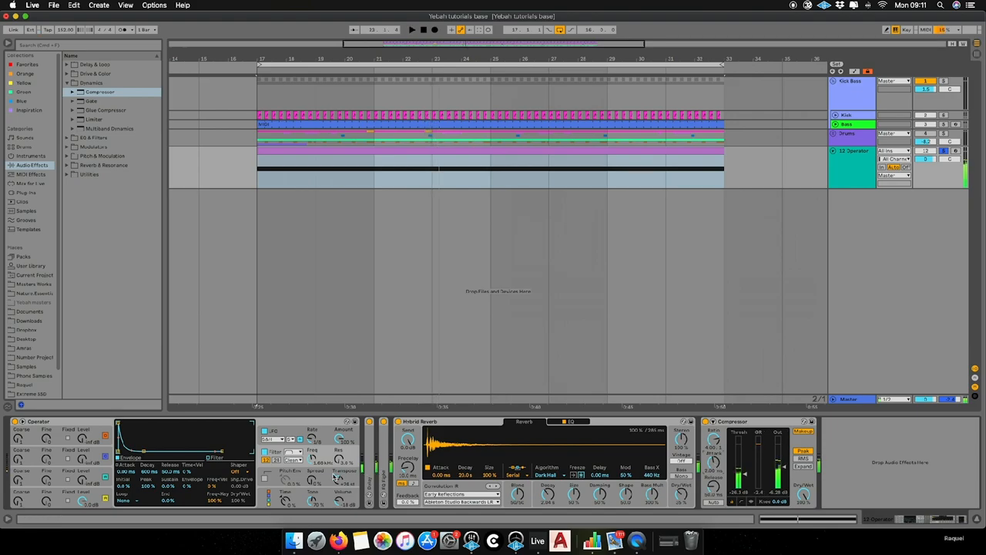
pyautogui.click(411, 29)
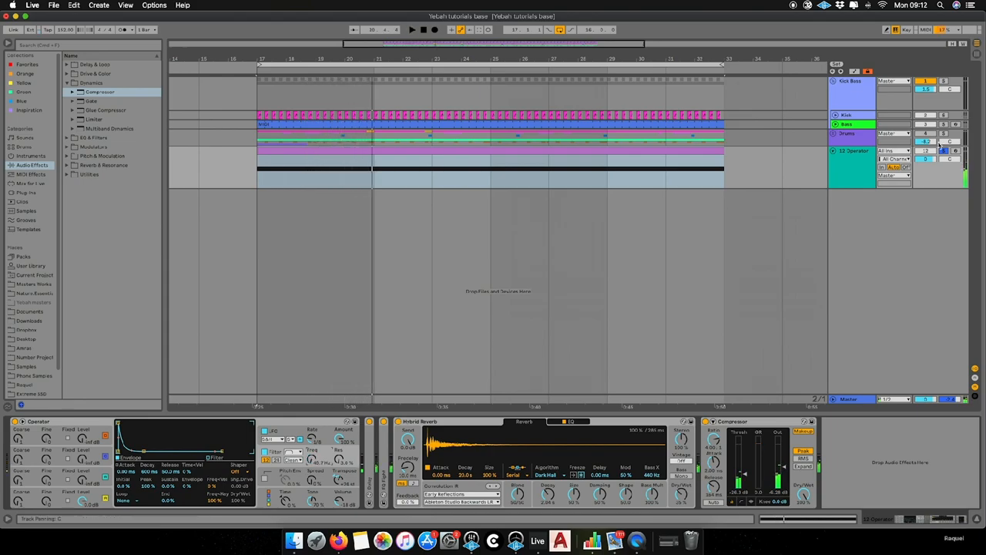
# Search the device browser to narrow it to the Modulators folder
pyautogui.click(411, 29)
pyautogui.write('lfo')
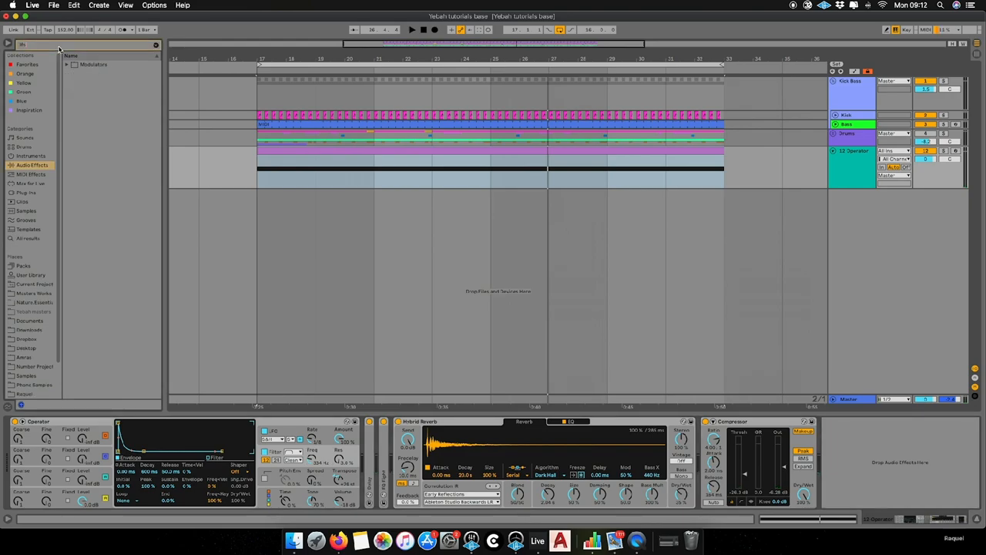
# Place an LFO modulator right after Operator and set its waveform to Random
pyautogui.click(74, 64)
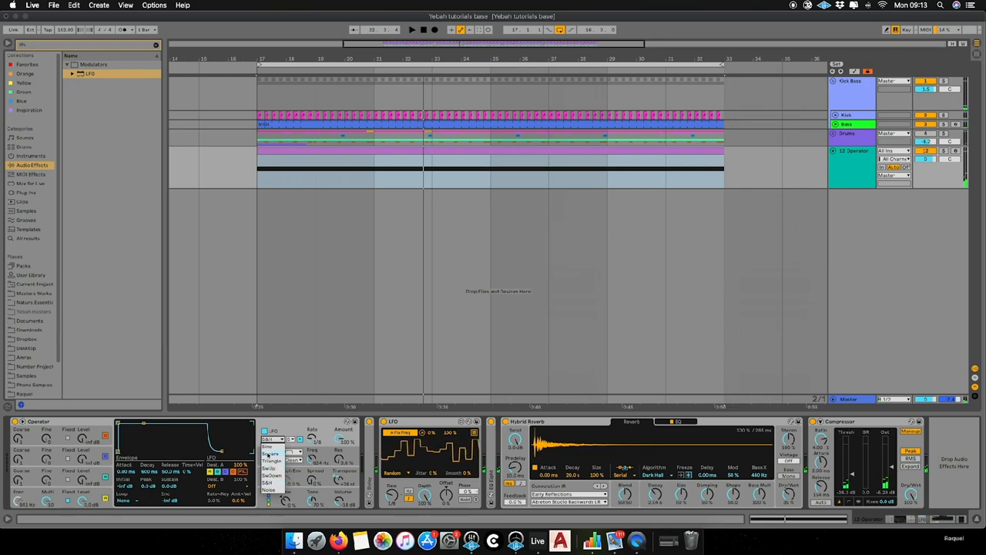
# Map the random LFO to Operator's filter frequency and fine-tune its rate and shape
pyautogui.click(271, 460)
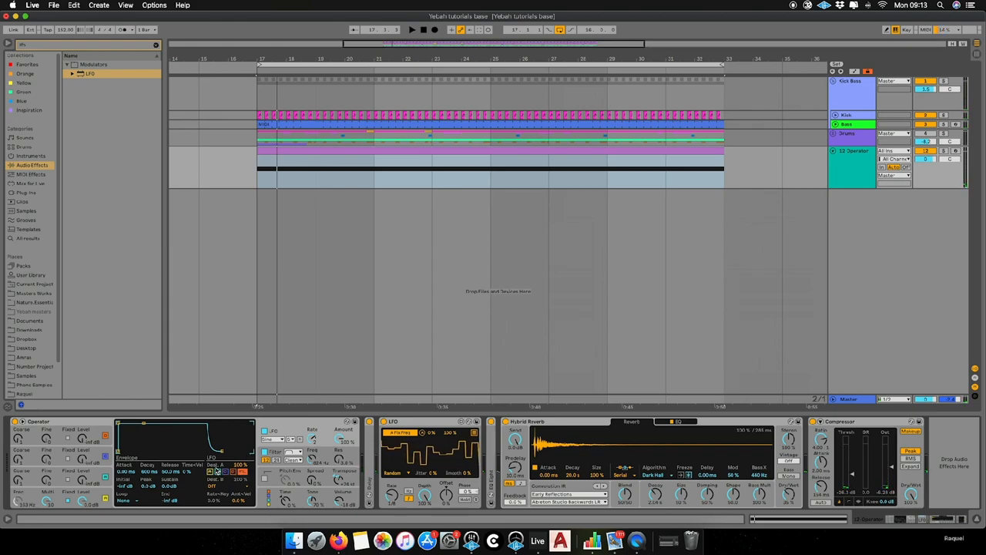
pyautogui.click(411, 29)
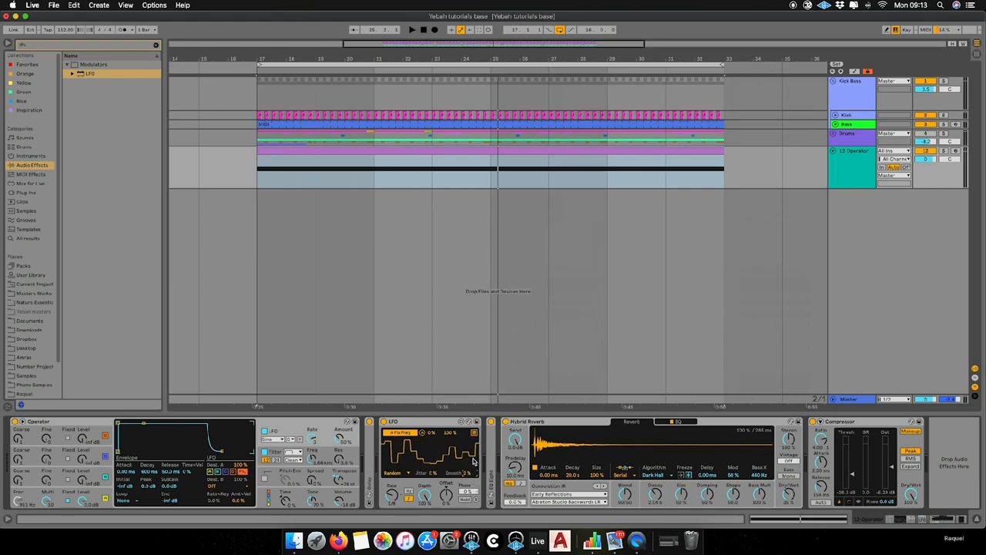
pyautogui.click(412, 30)
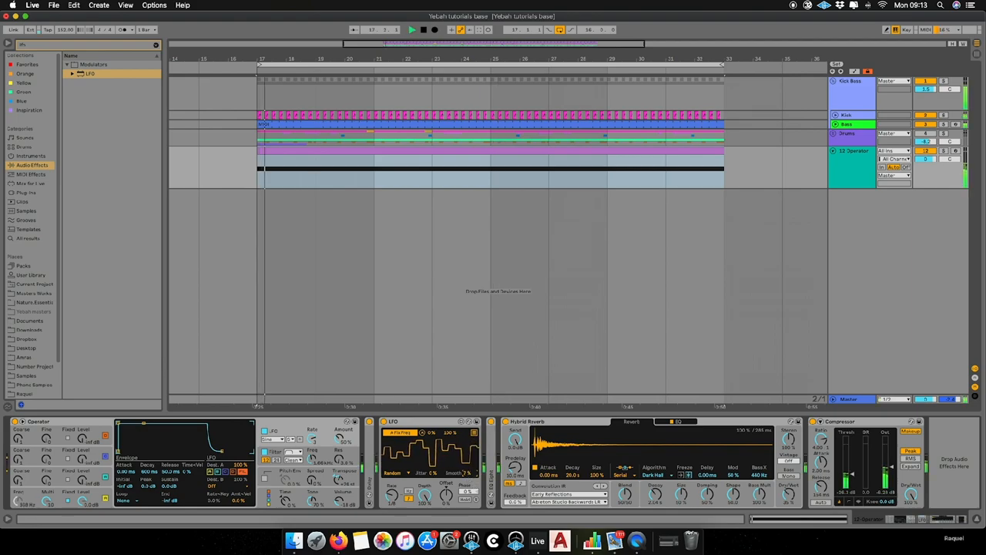